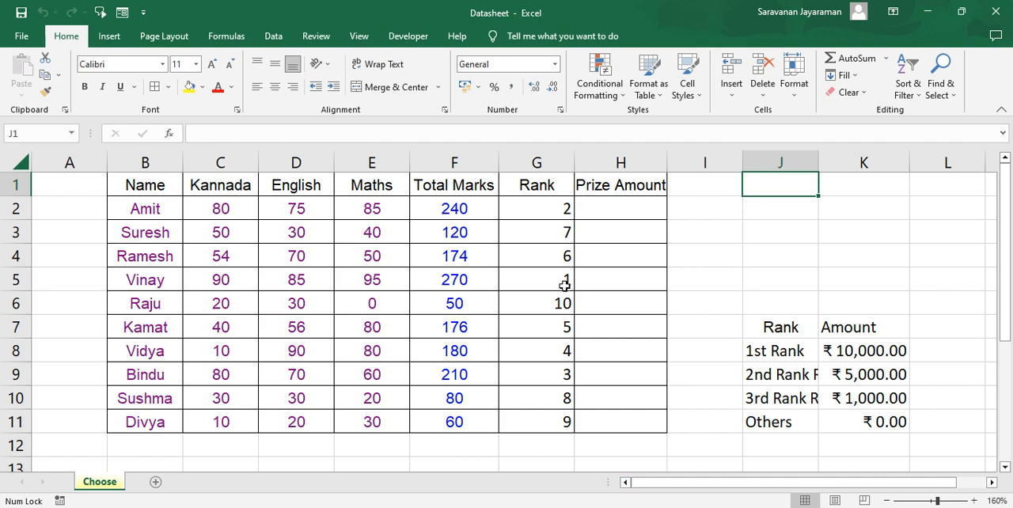
Start a CHOOSE formula in H2 by typing =ch for autocomplete
click(621, 208)
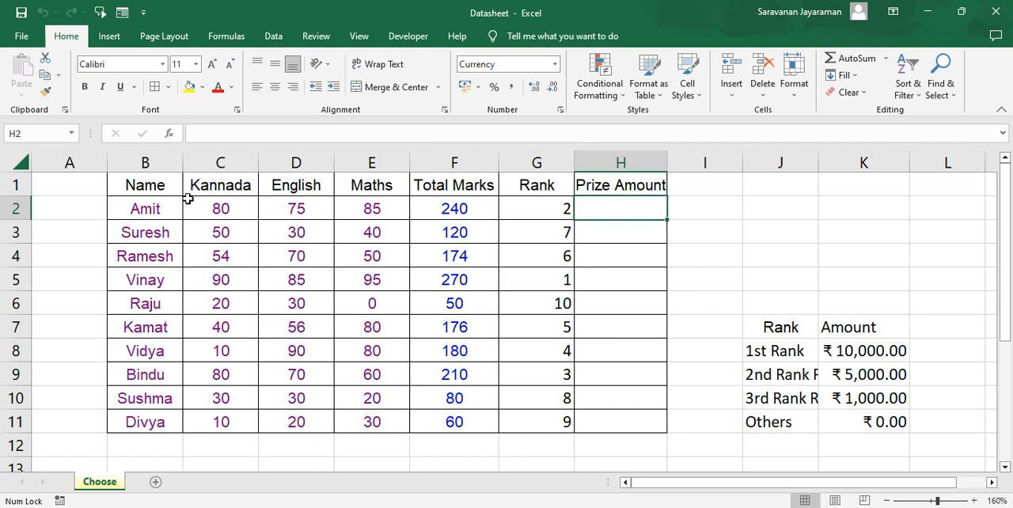
mouse_move(235, 194)
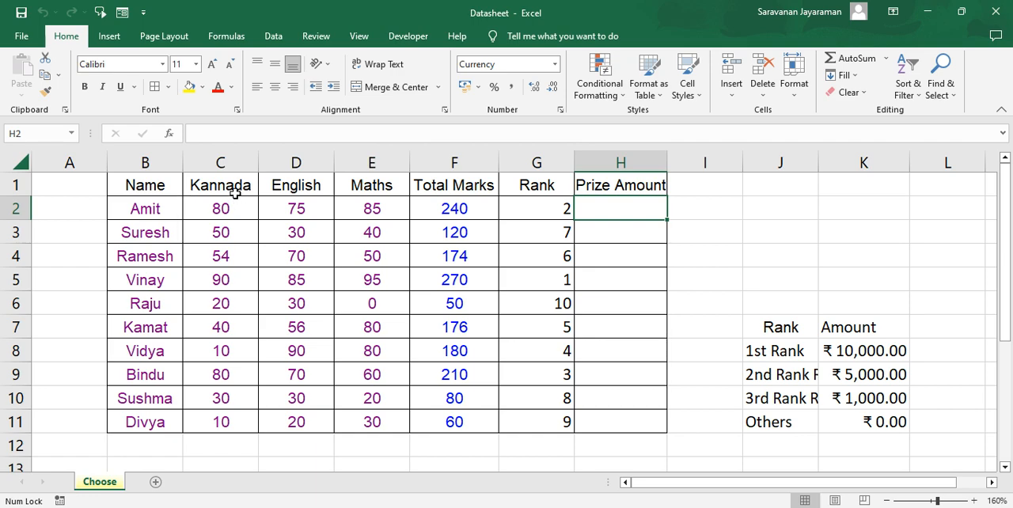
mouse_move(394, 188)
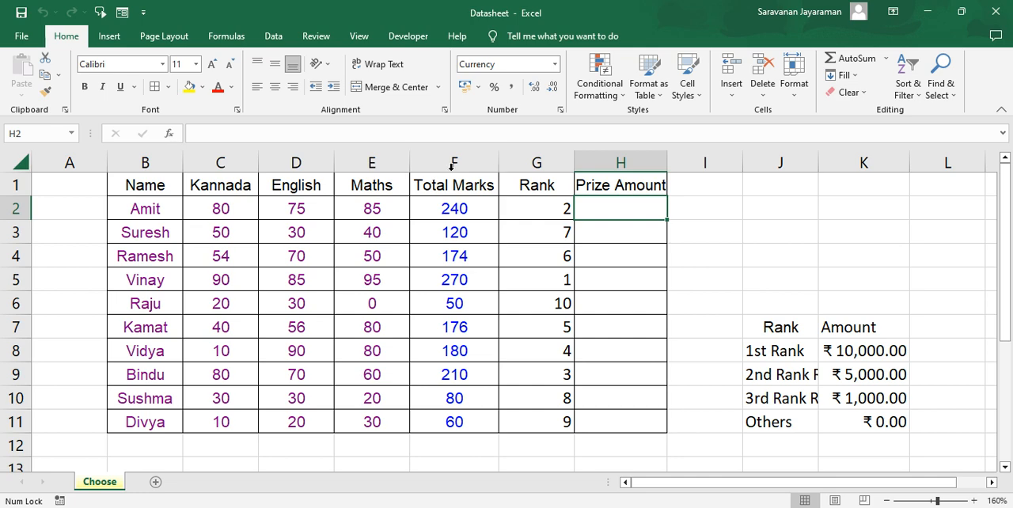
mouse_move(441, 238)
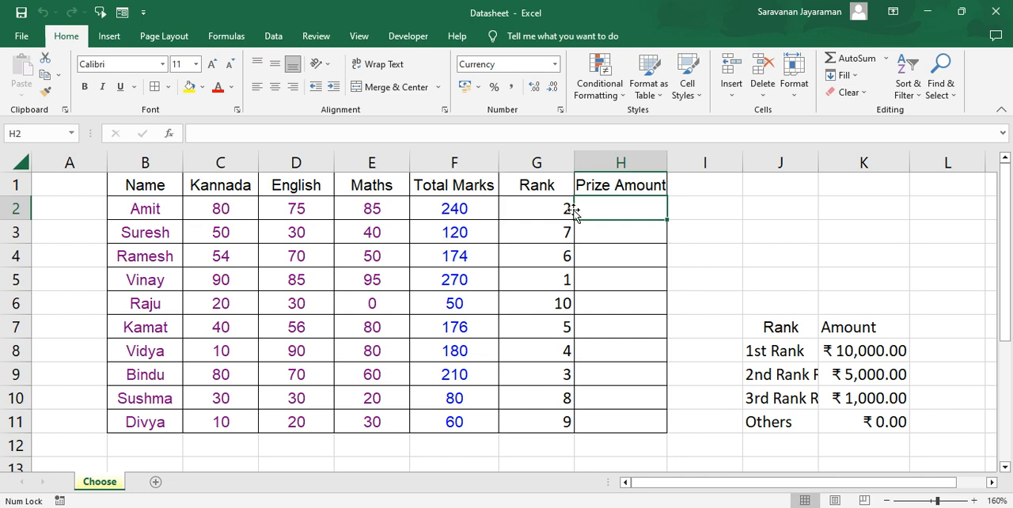
mouse_move(556, 209)
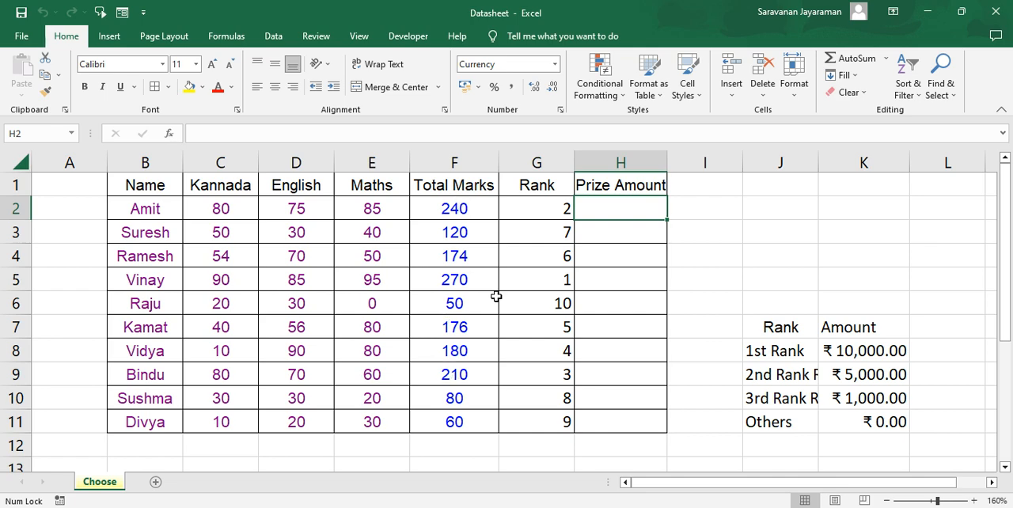
mouse_move(578, 261)
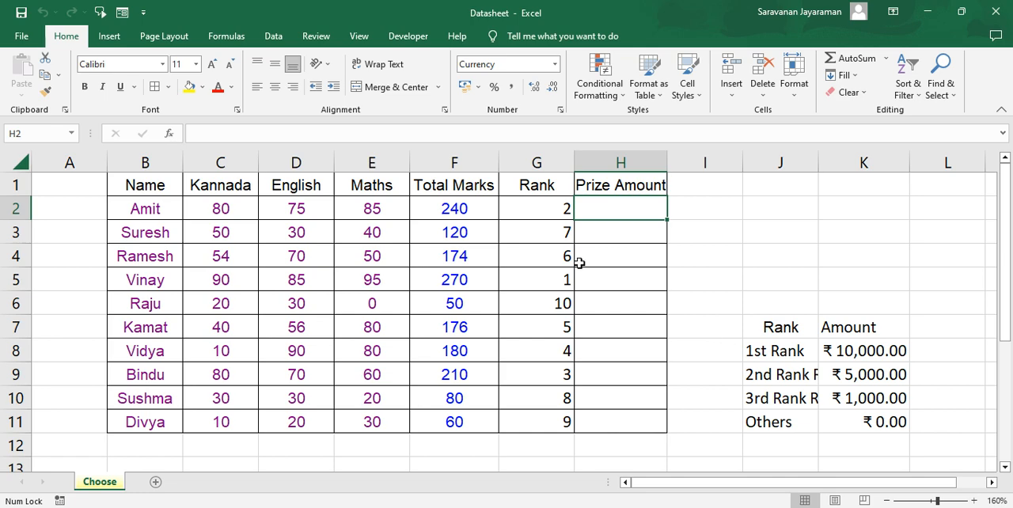
mouse_move(361, 218)
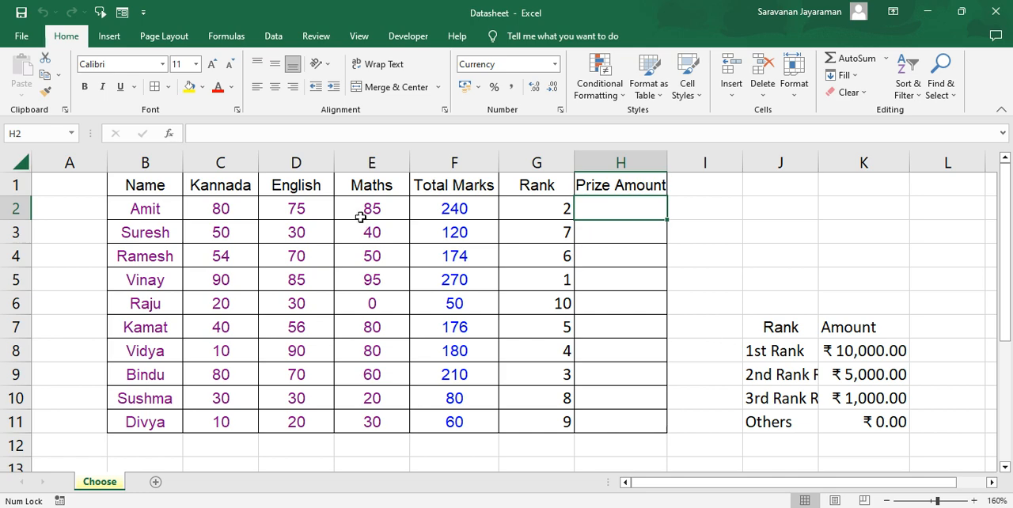
mouse_move(821, 376)
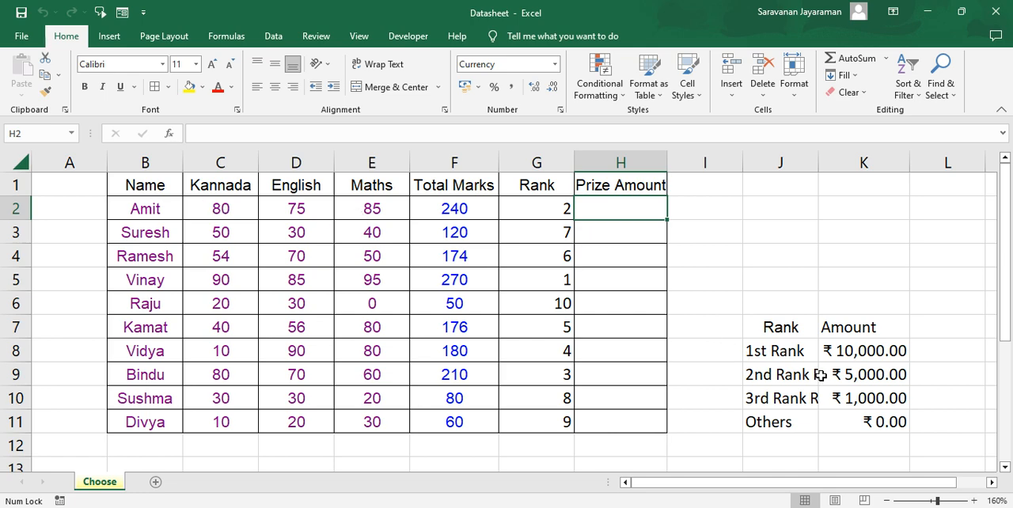
mouse_move(861, 463)
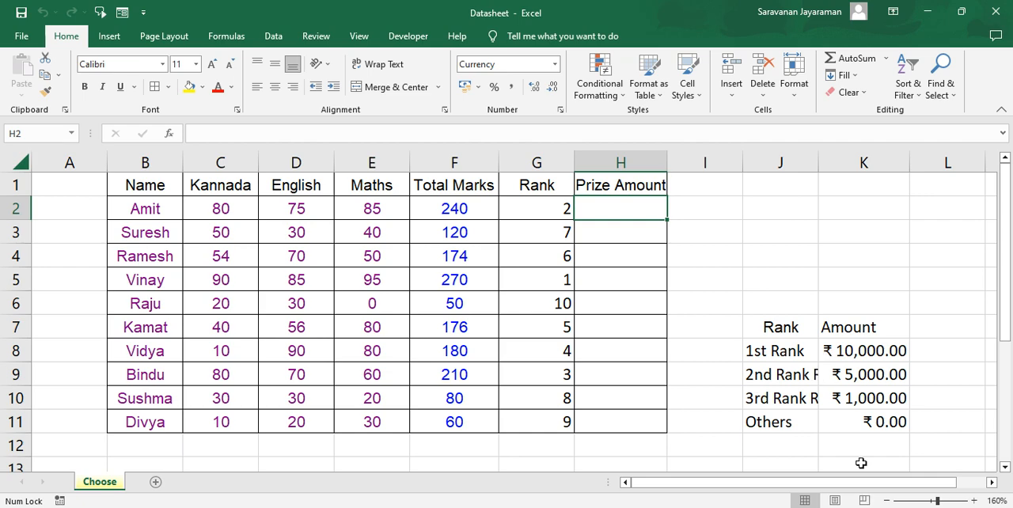
mouse_move(867, 362)
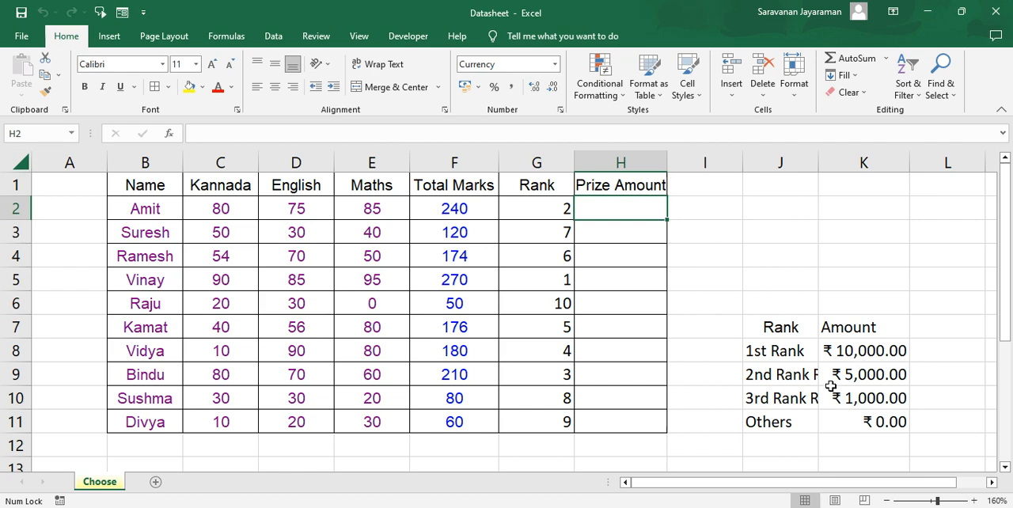
mouse_move(758, 398)
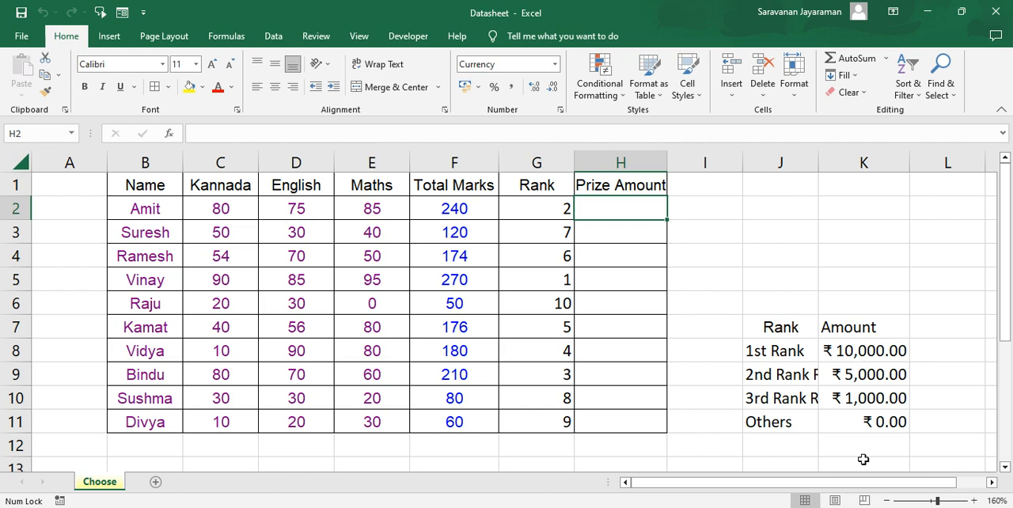
mouse_move(864, 398)
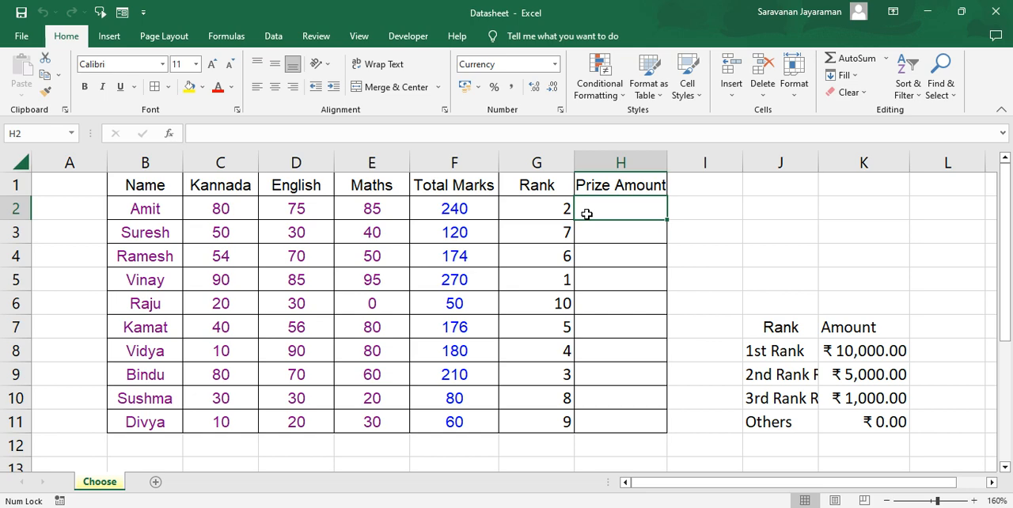
text(=)
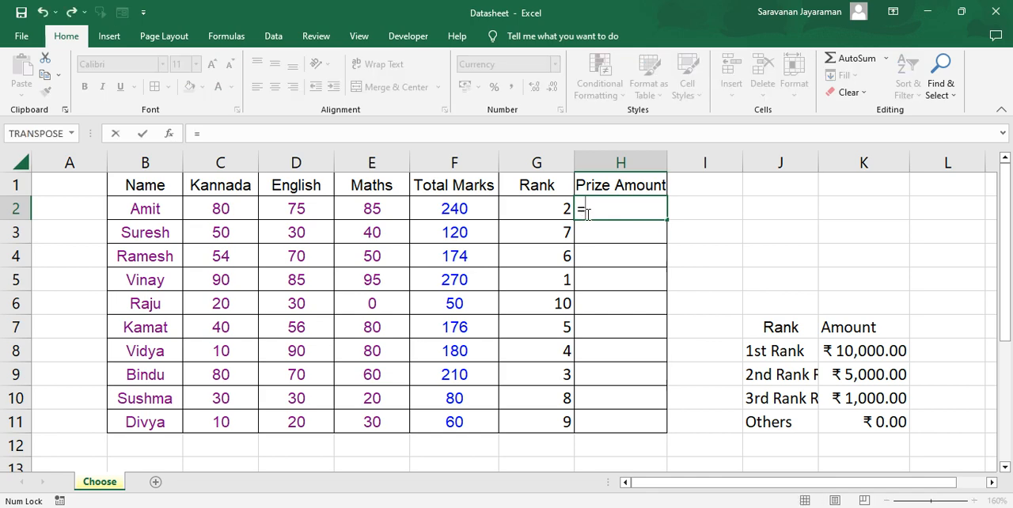
text(ch)
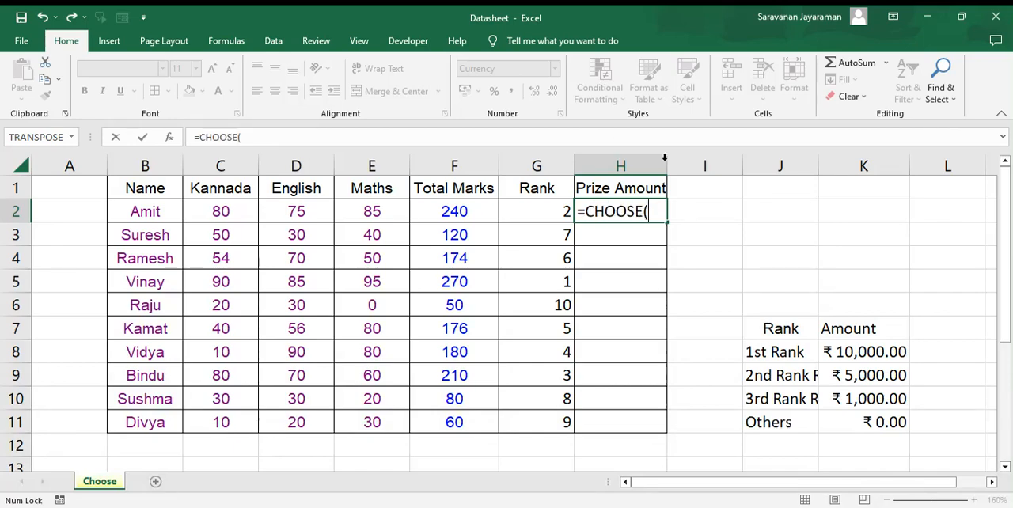
mouse_move(562, 214)
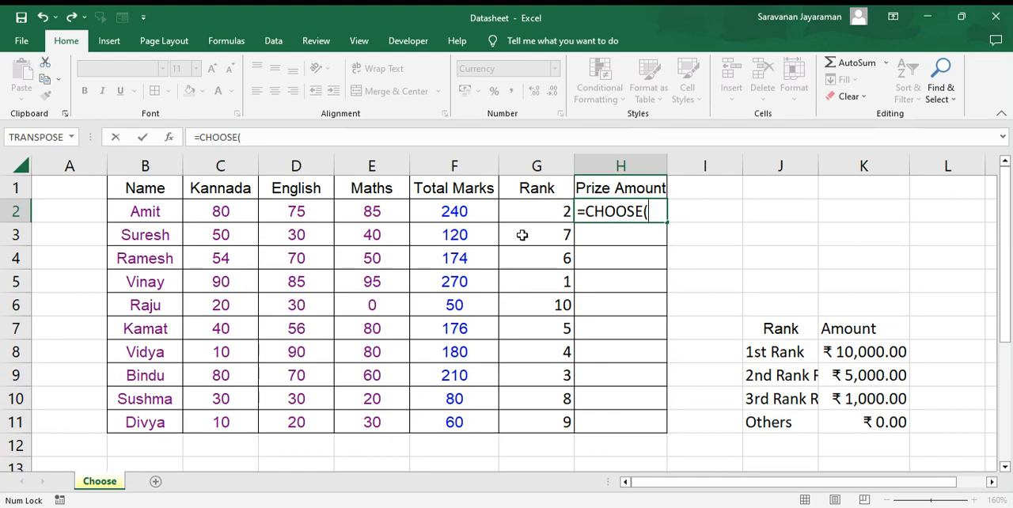
mouse_move(541, 203)
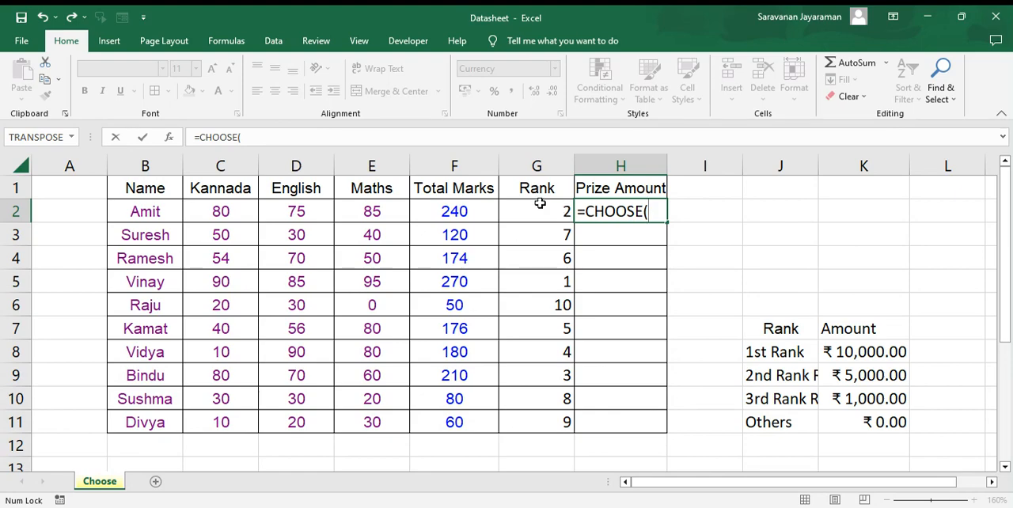
mouse_move(529, 383)
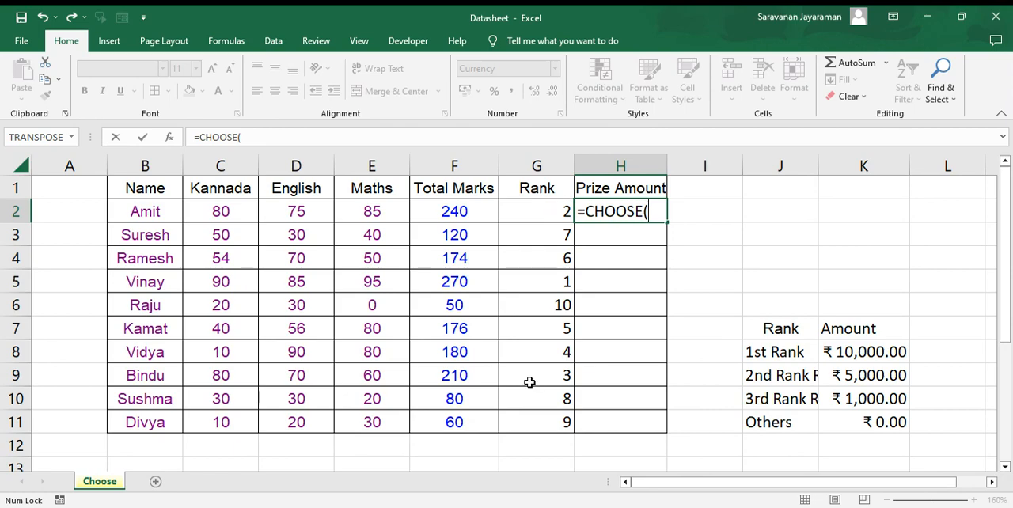
mouse_move(524, 364)
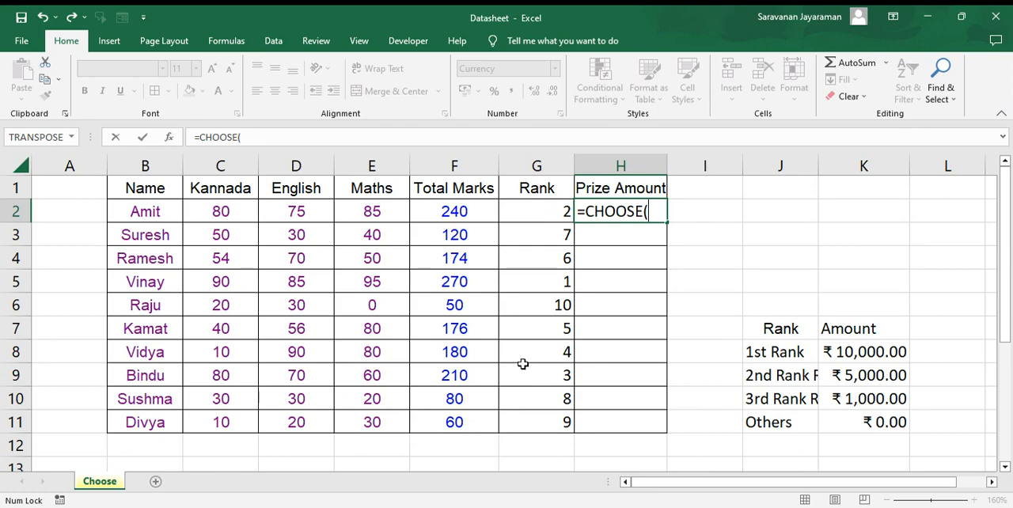
mouse_move(560, 422)
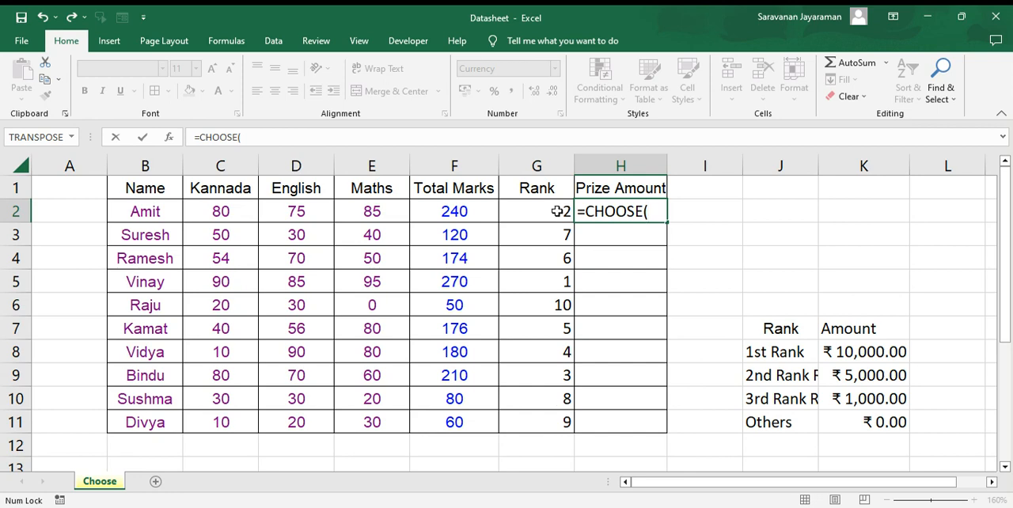
Use Amit's rank G2 as the CHOOSE index and K8 as the first option
click(537, 211)
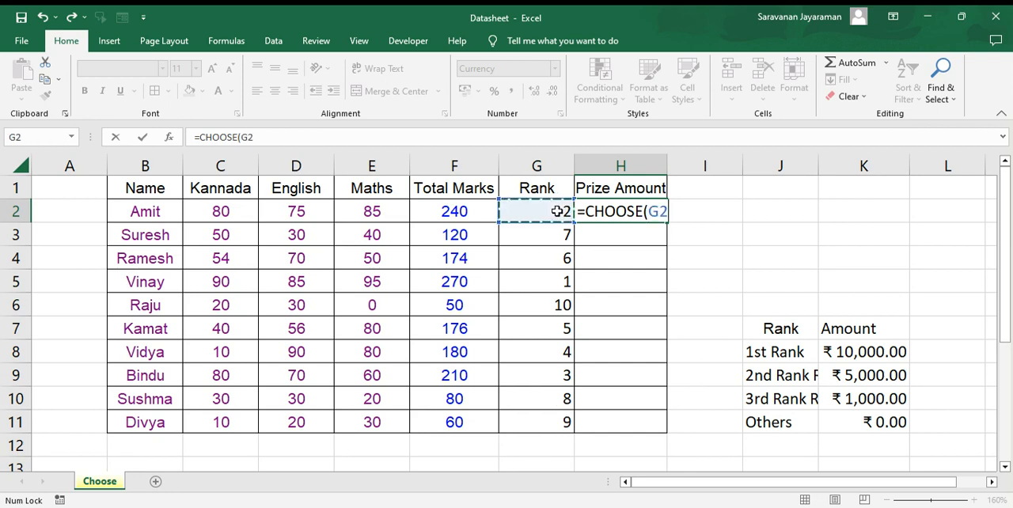
text(,)
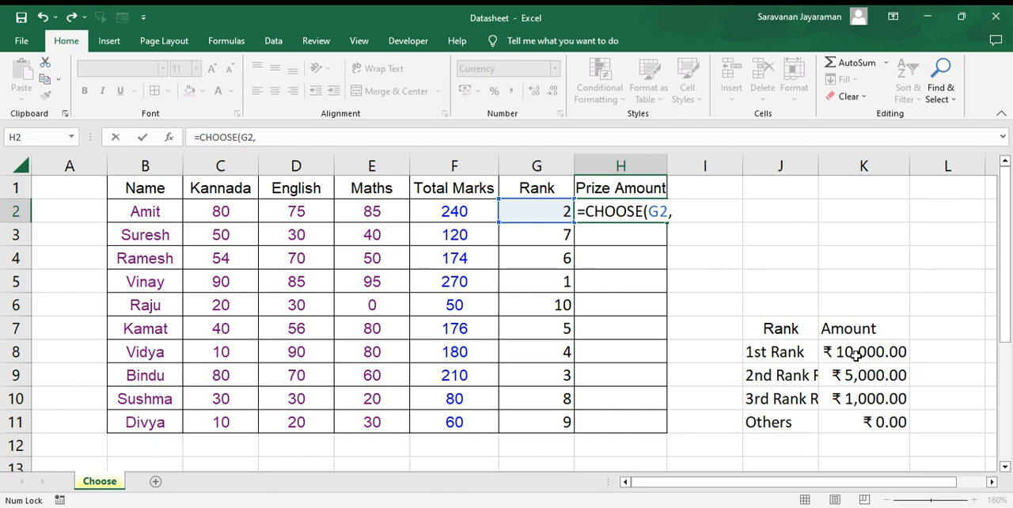
click(863, 352)
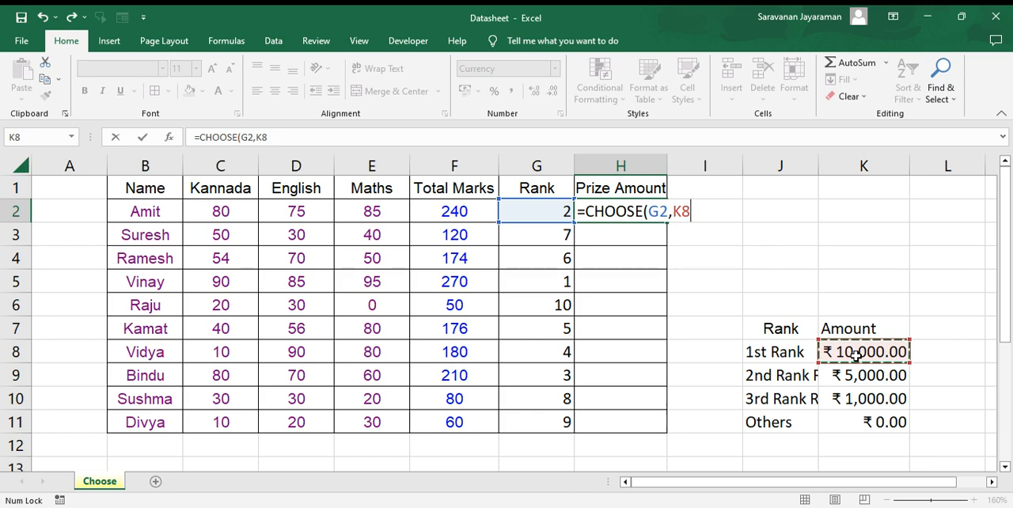
Make K8 absolute and add $K$9, $K$10 and $K$11 as further choices
key(F4)
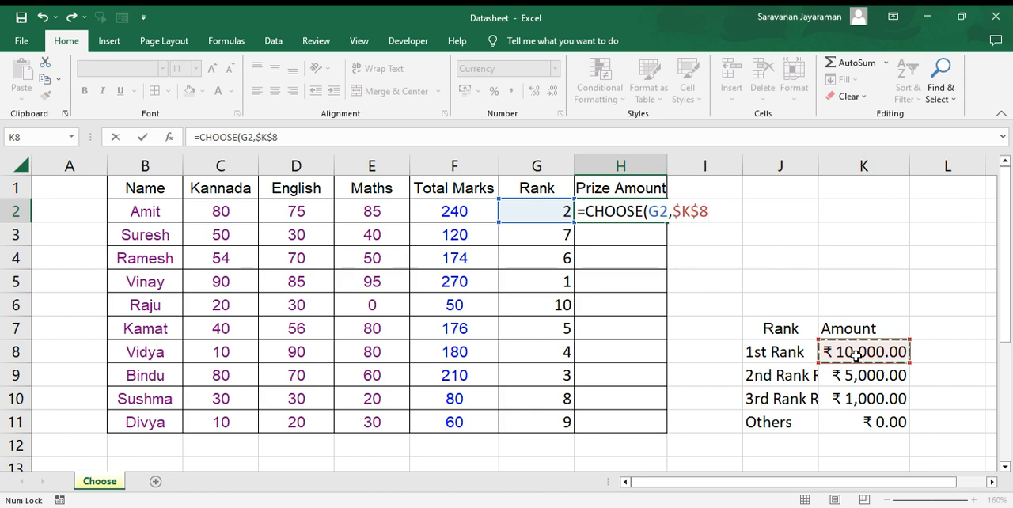
text(,)
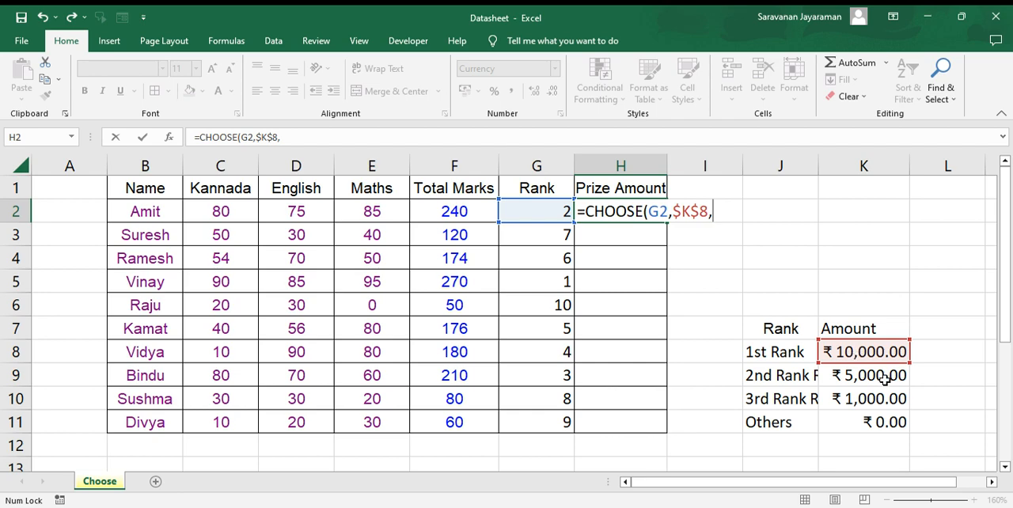
click(864, 375)
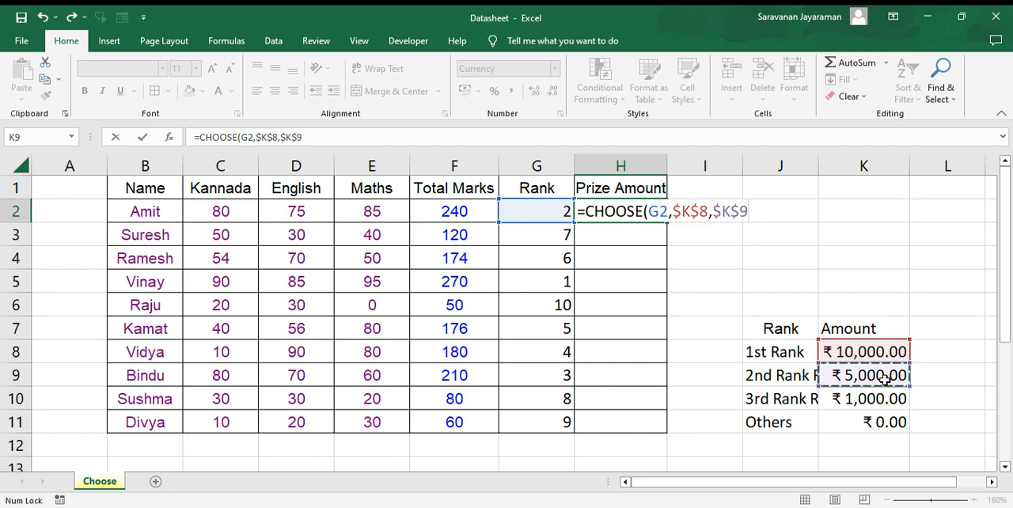
text(,)
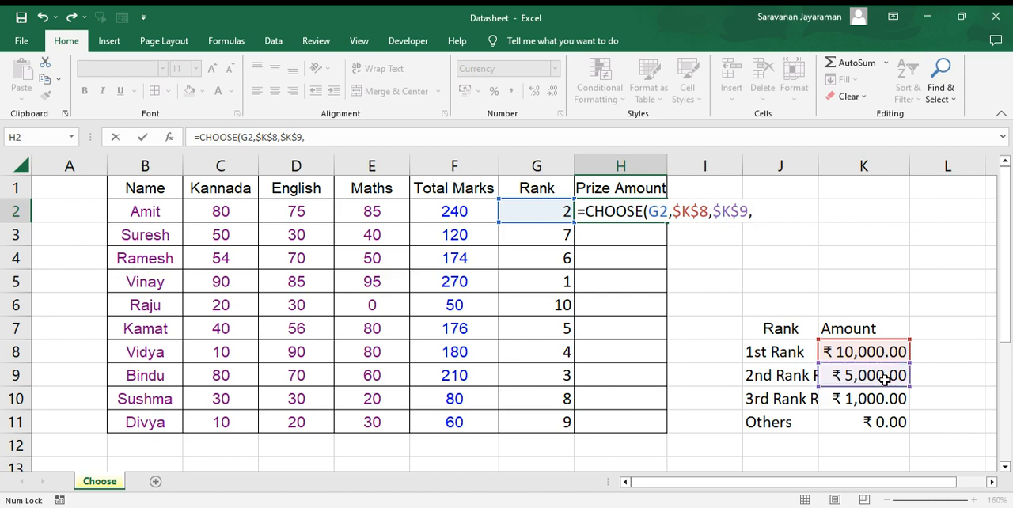
click(864, 398)
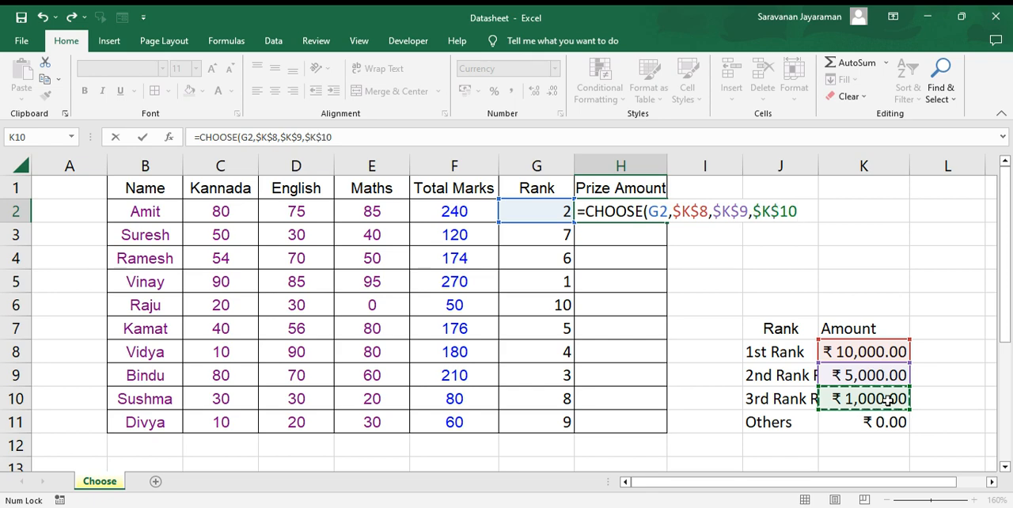
text(,)
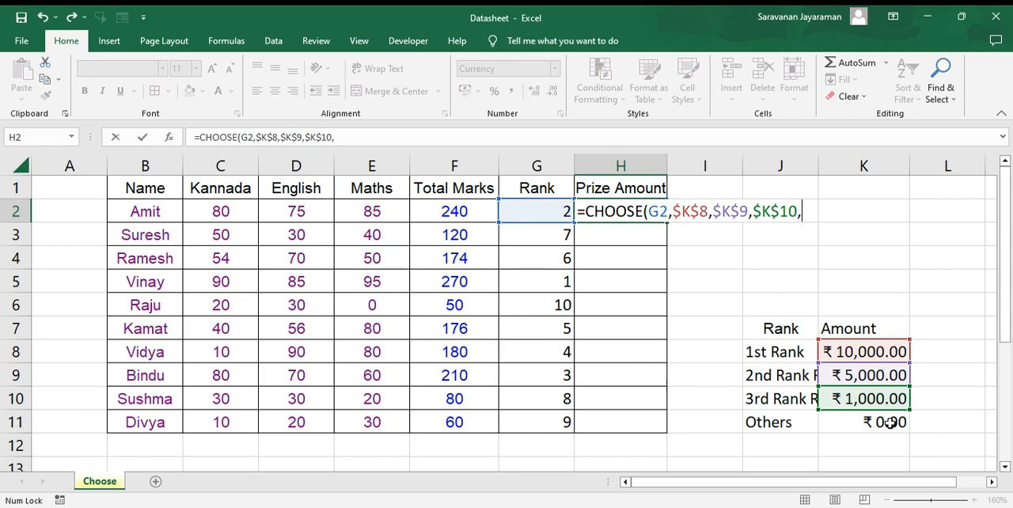
click(864, 422)
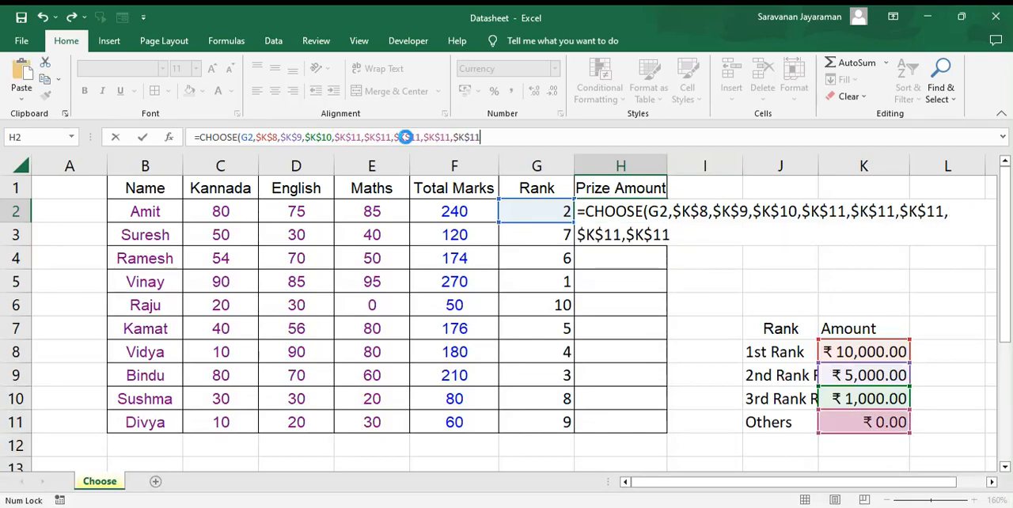
Add another $K$11 argument to close out H2's formula, giving ₹5,000.00
text(,$K$11)
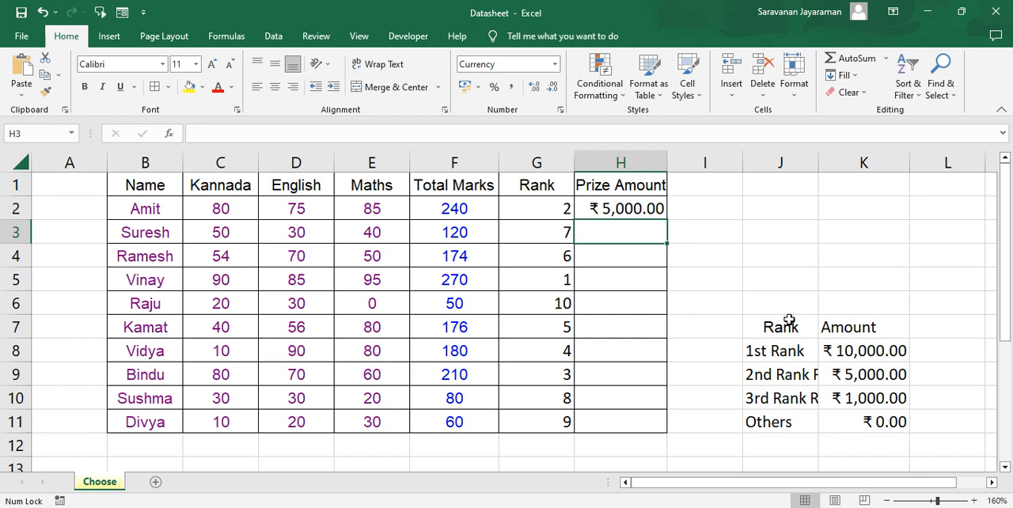
mouse_move(679, 230)
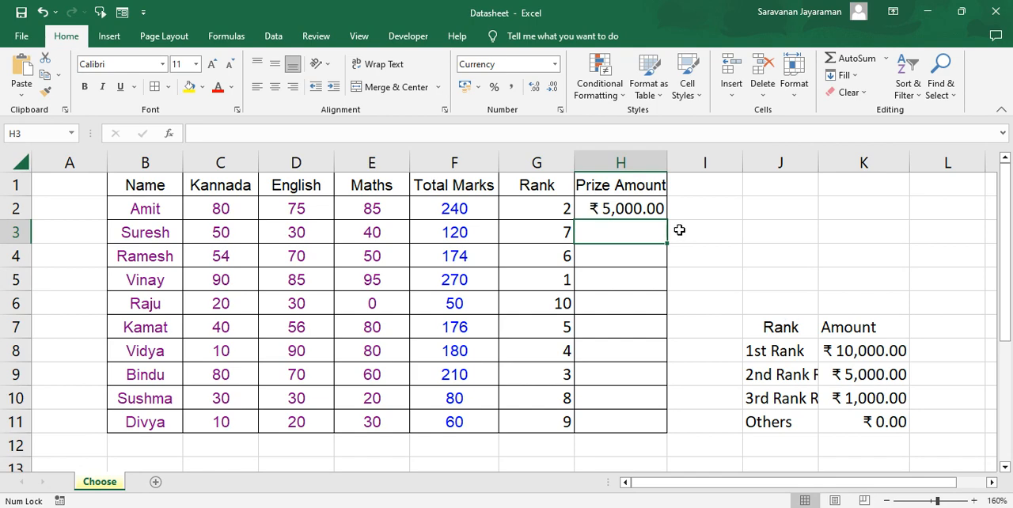
Drag H2's CHOOSE formula down to H11 for every student's prize
click(620, 208)
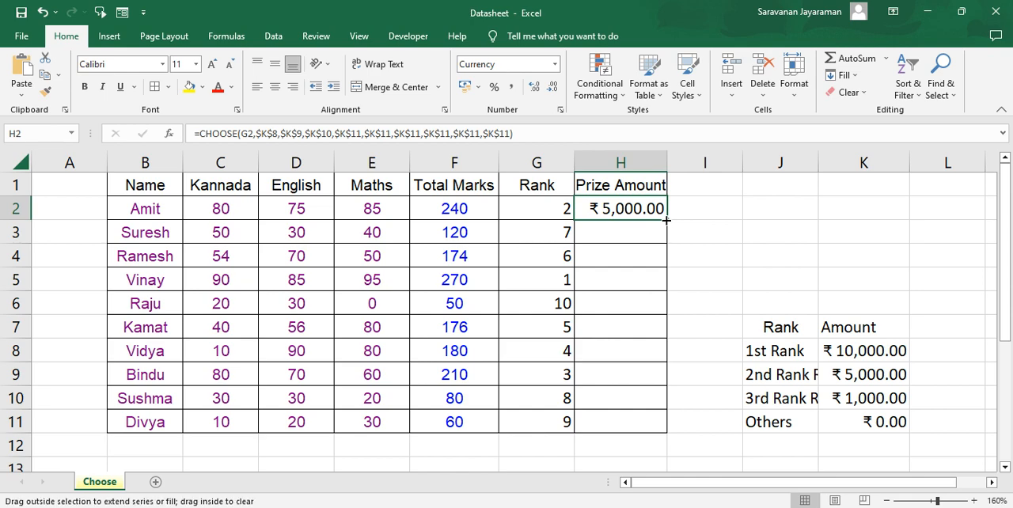
drag(665, 215, 665, 422)
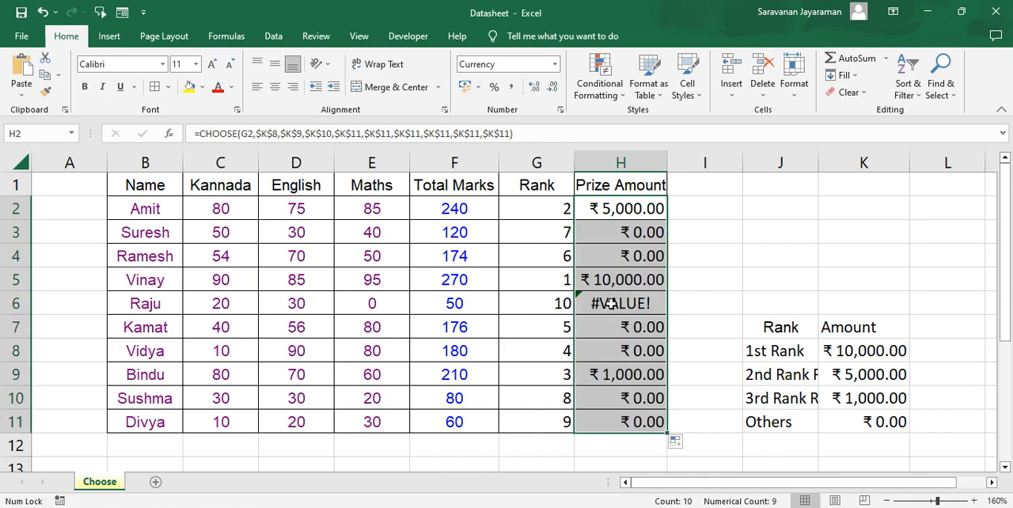
click(621, 303)
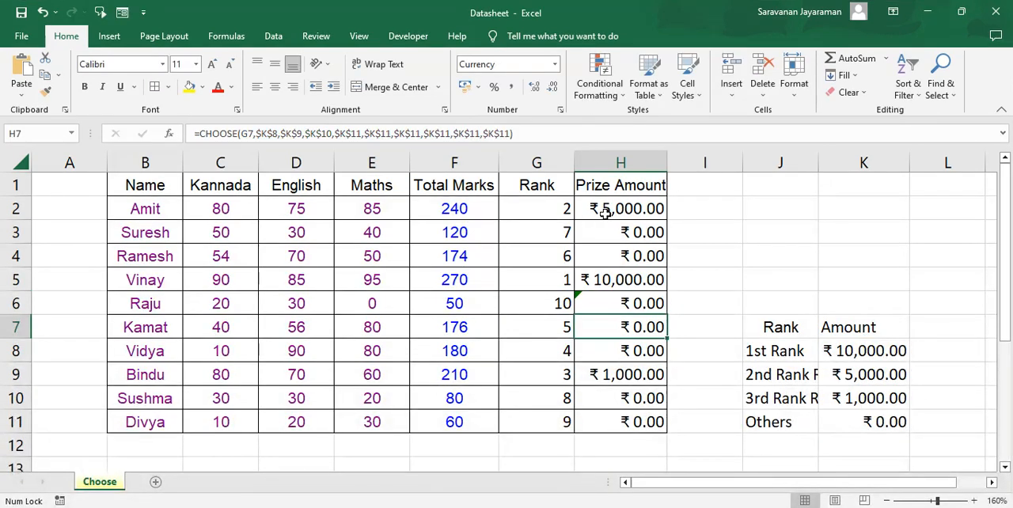
click(454, 279)
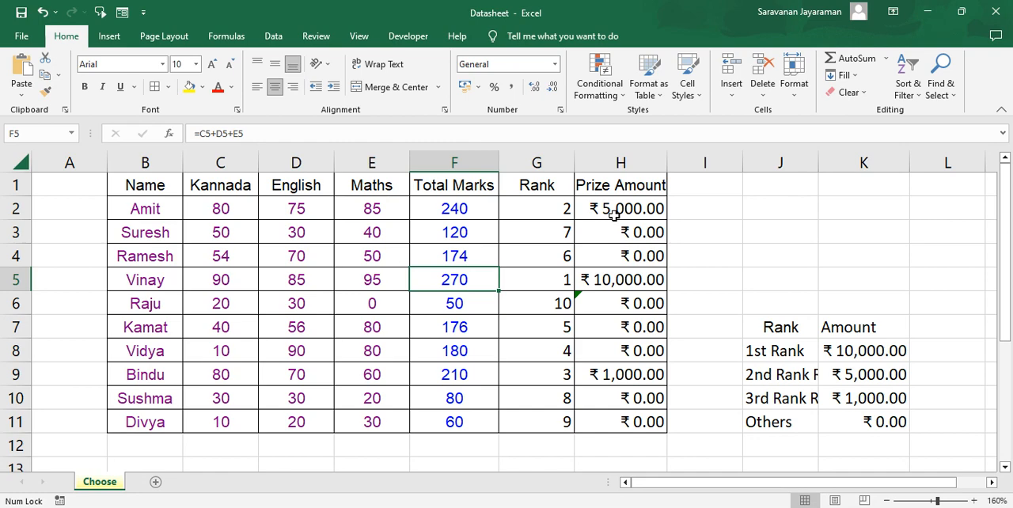
mouse_move(221, 350)
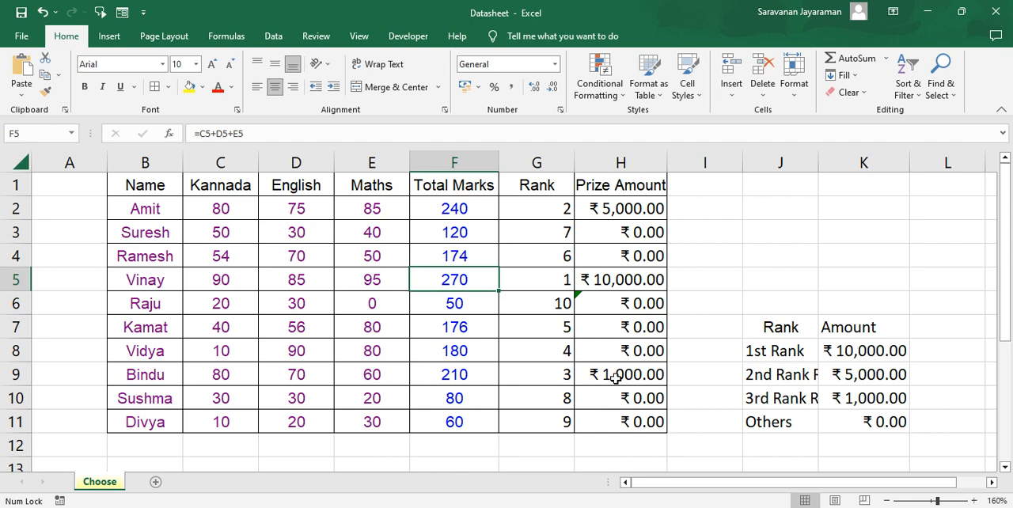
mouse_move(616, 377)
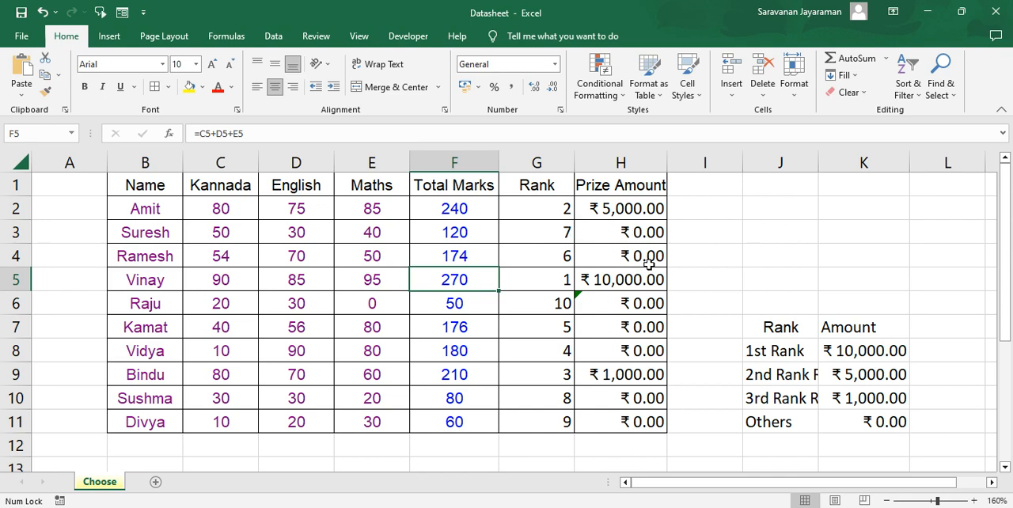
mouse_move(594, 224)
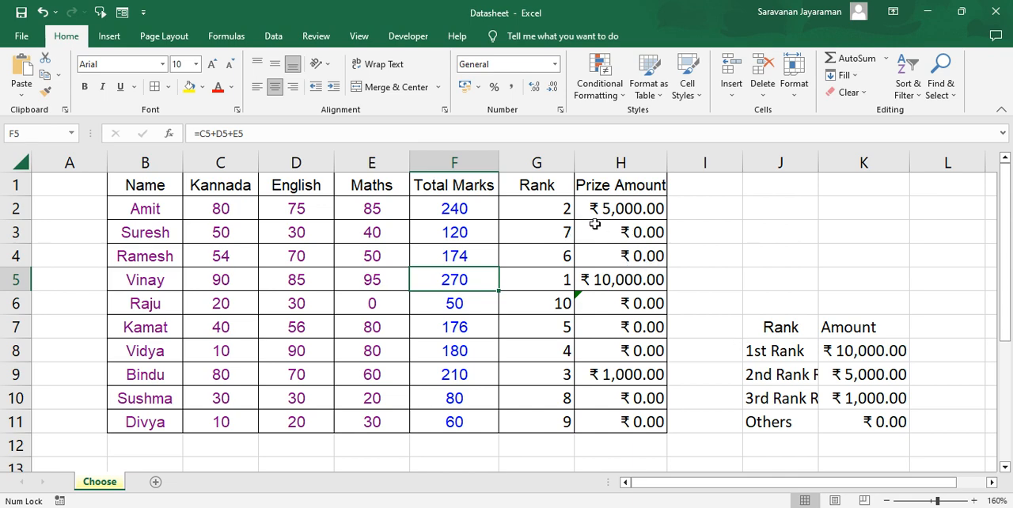
mouse_move(845, 439)
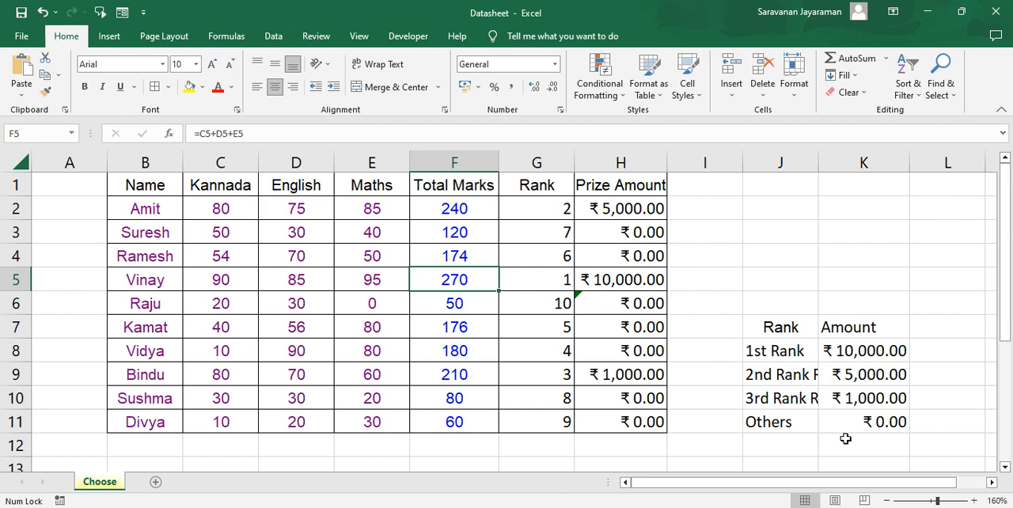
mouse_move(760, 375)
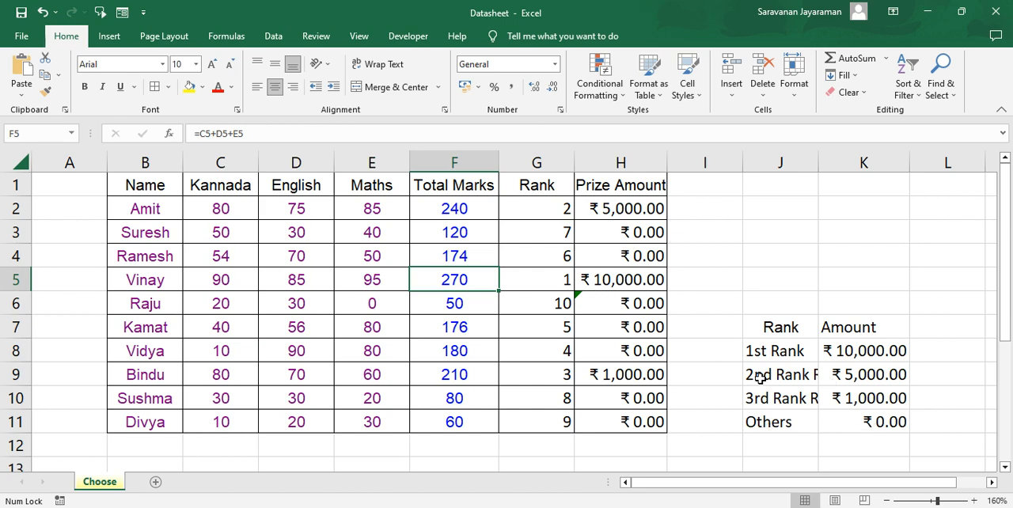
mouse_move(674, 216)
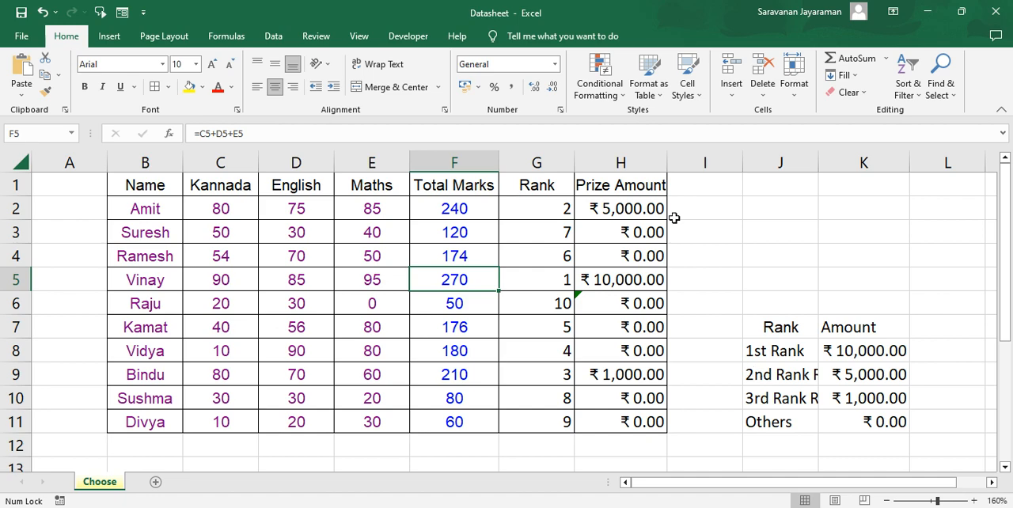
mouse_move(634, 206)
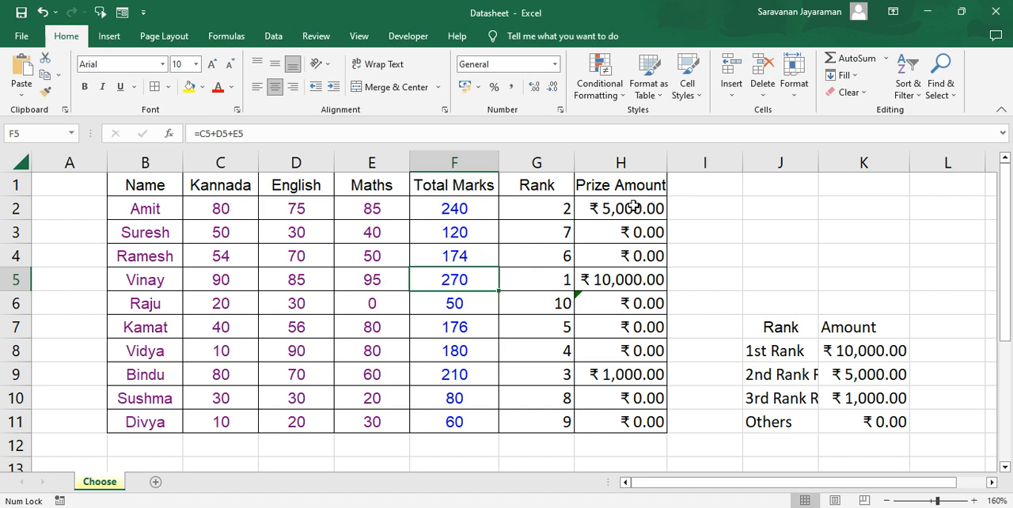
click(621, 208)
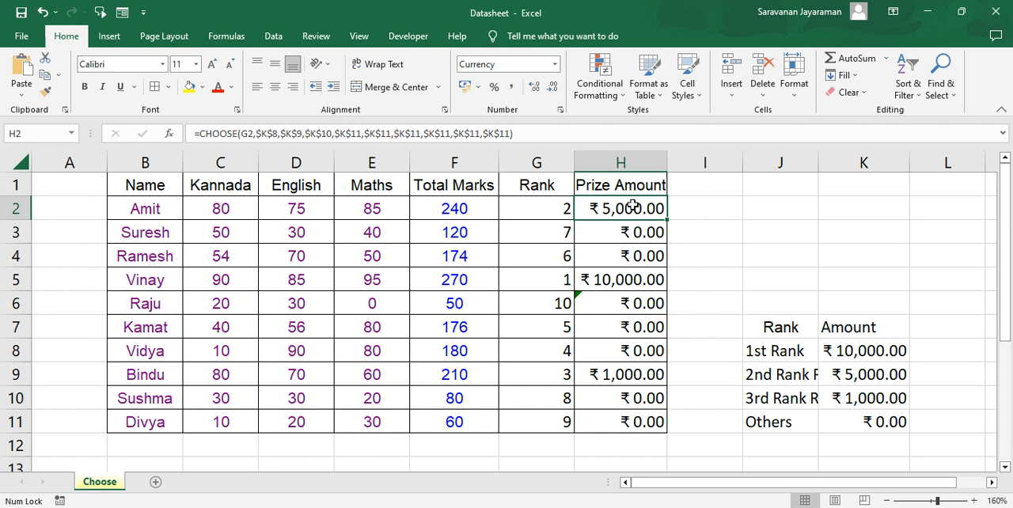